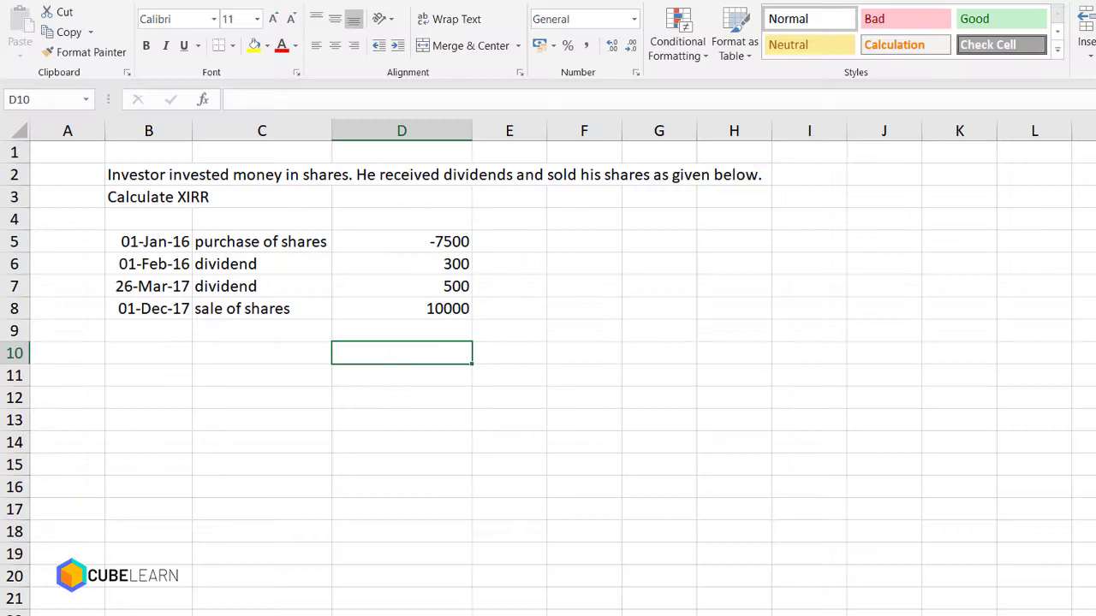
mouse_move(289, 202)
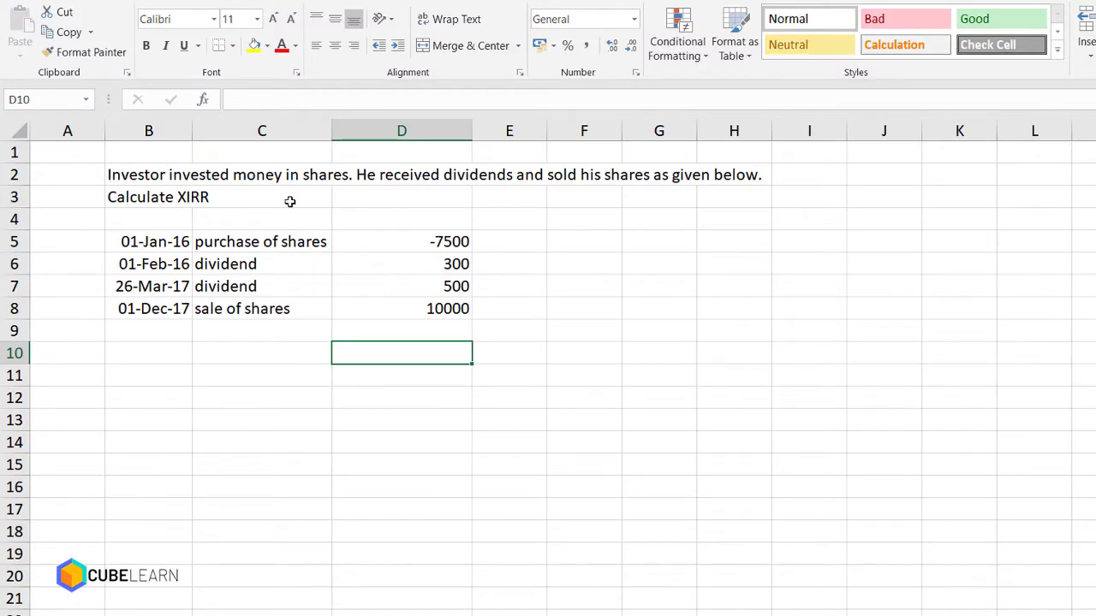
mouse_move(334, 194)
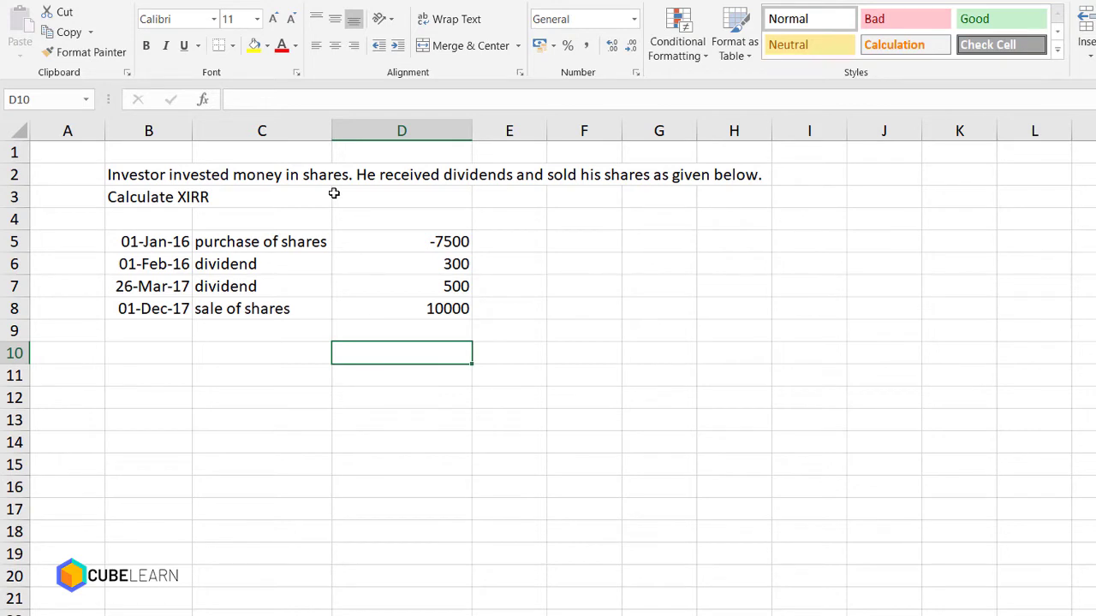
mouse_move(379, 190)
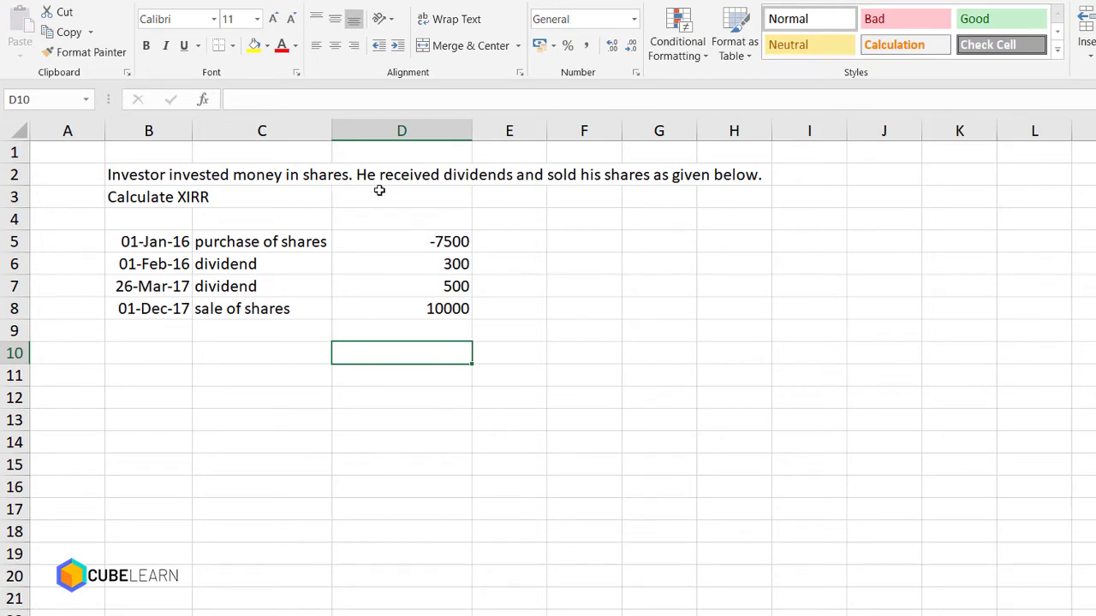
mouse_move(605, 190)
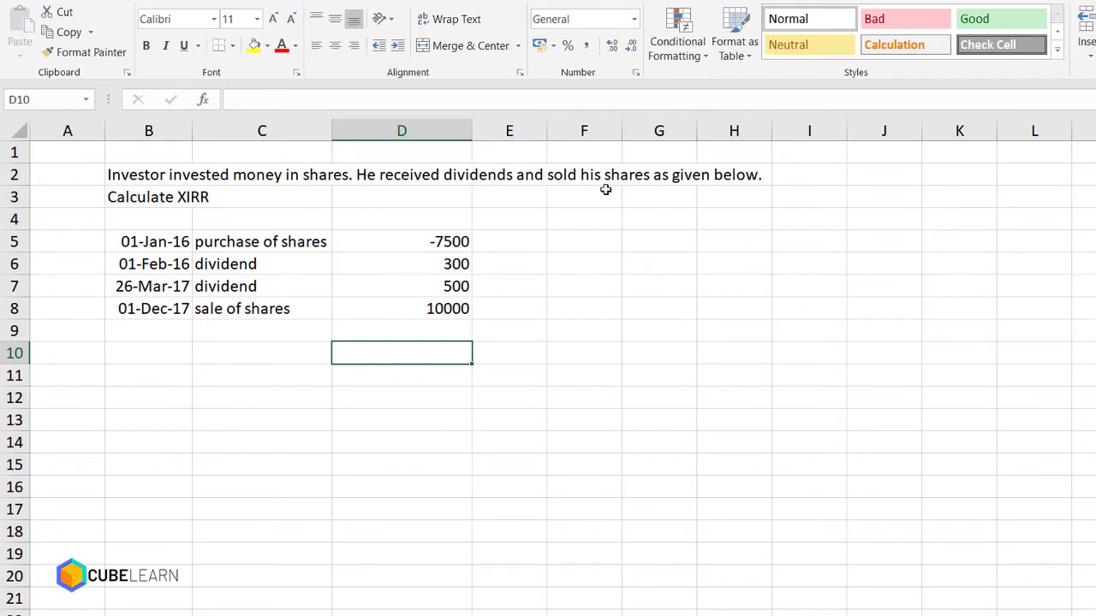
mouse_move(215, 234)
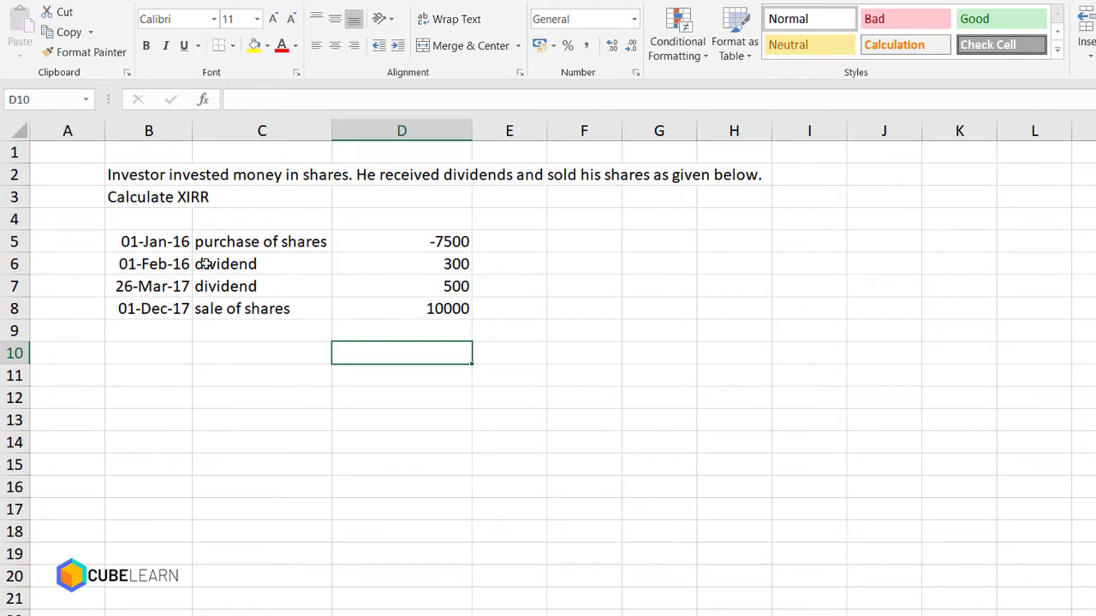
mouse_move(228, 314)
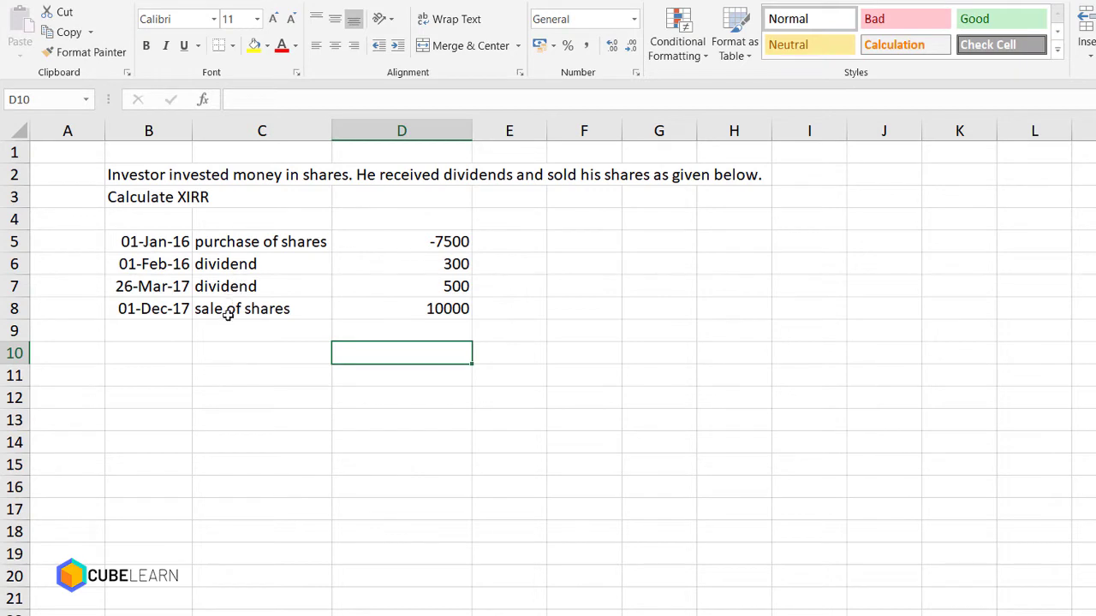
mouse_move(161, 326)
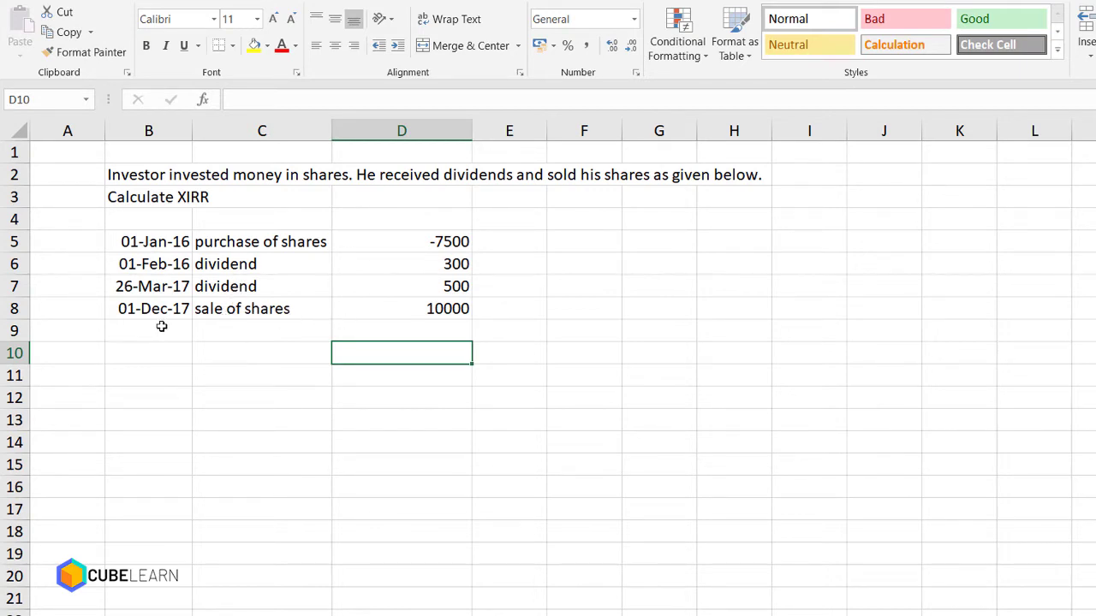
mouse_move(170, 250)
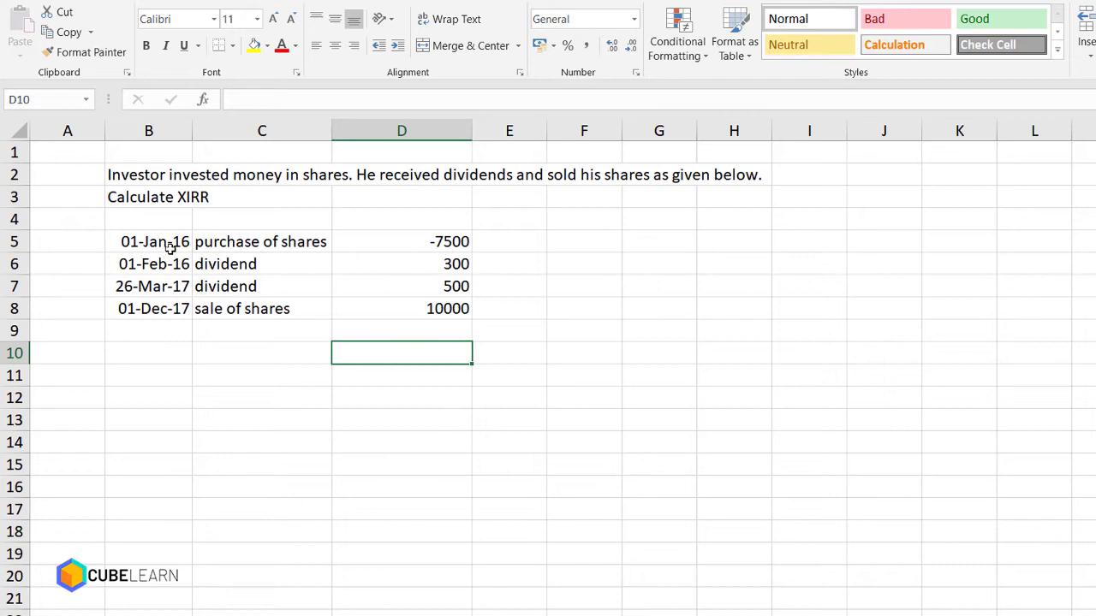
mouse_move(171, 256)
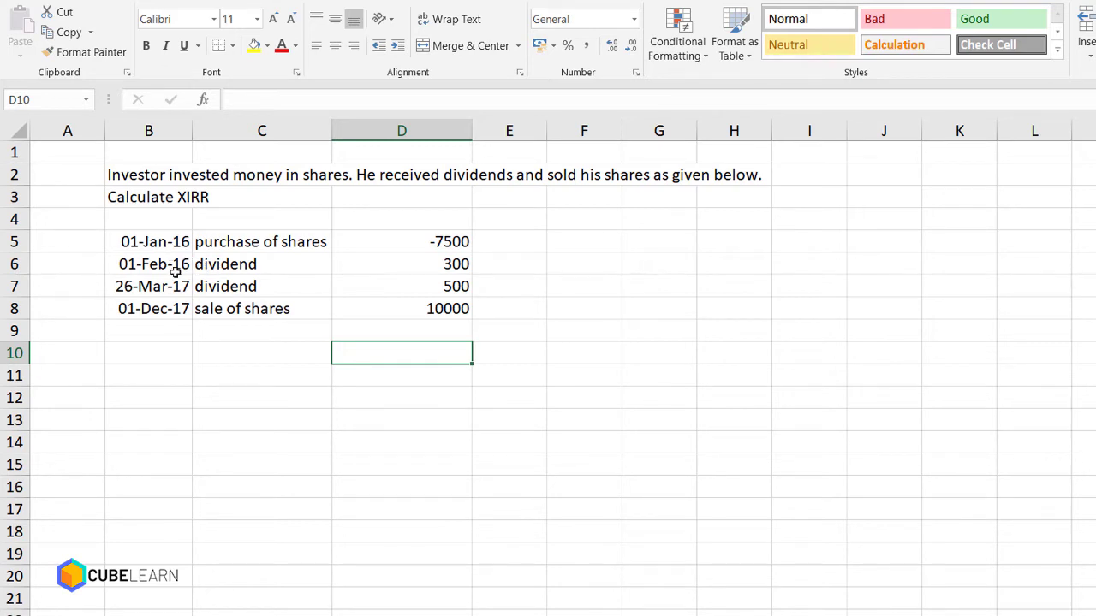
mouse_move(162, 268)
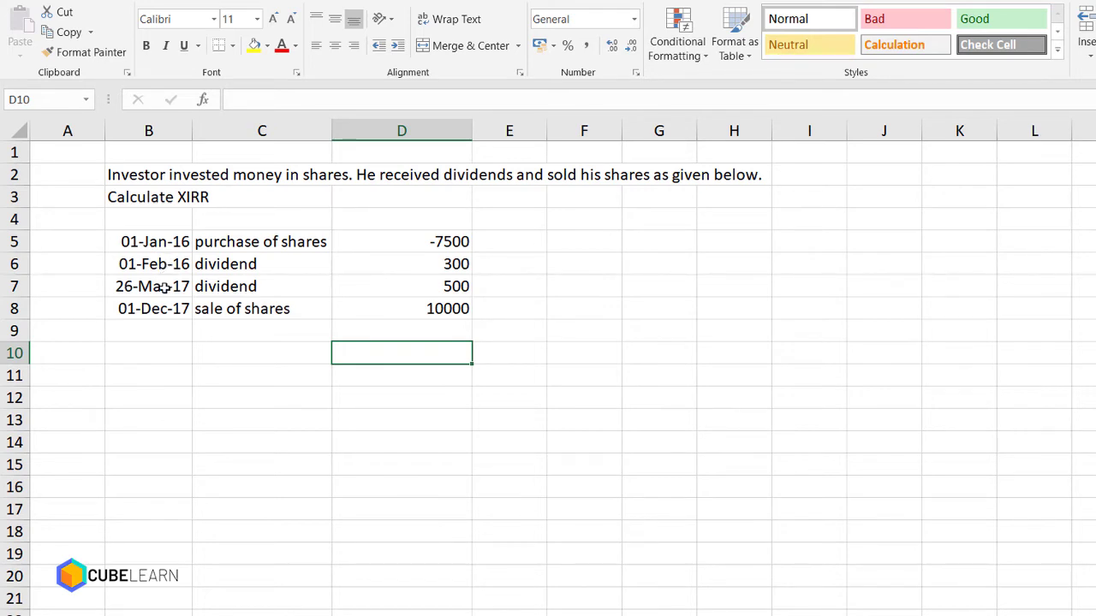
mouse_move(157, 309)
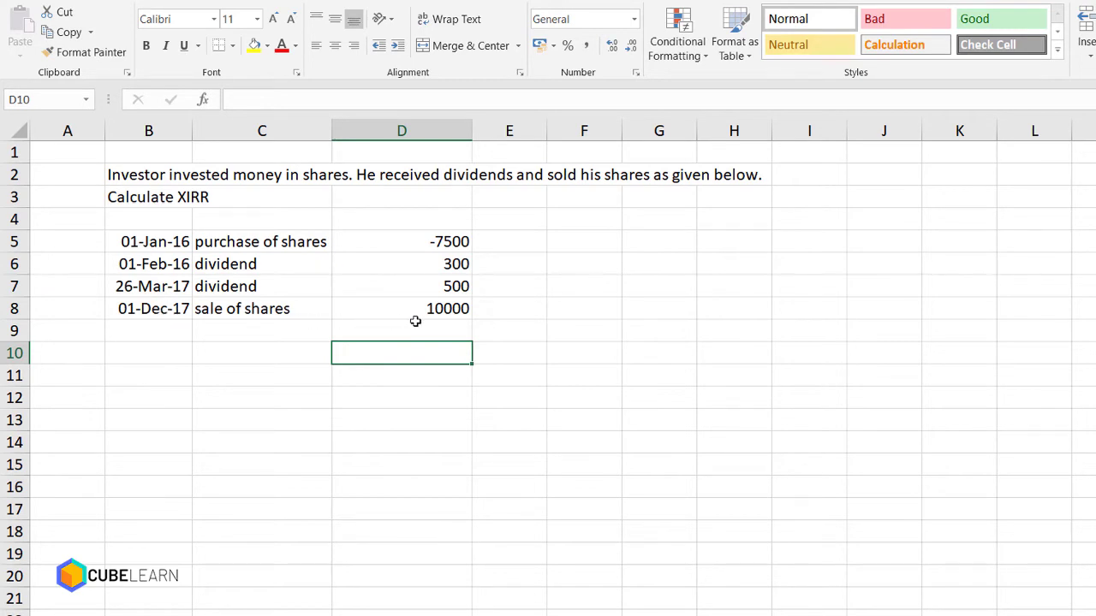
Step: Enter XIRR in D10 with values D5:D8 and dates B5:B8, returning 0.221401328
left_click(201, 99)
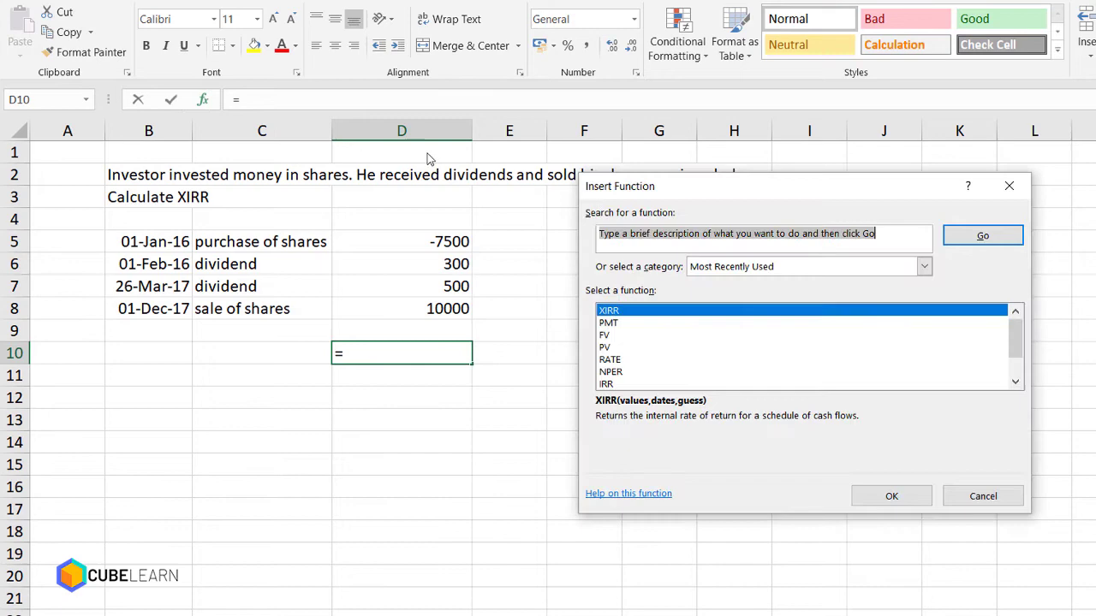
left_click(891, 496)
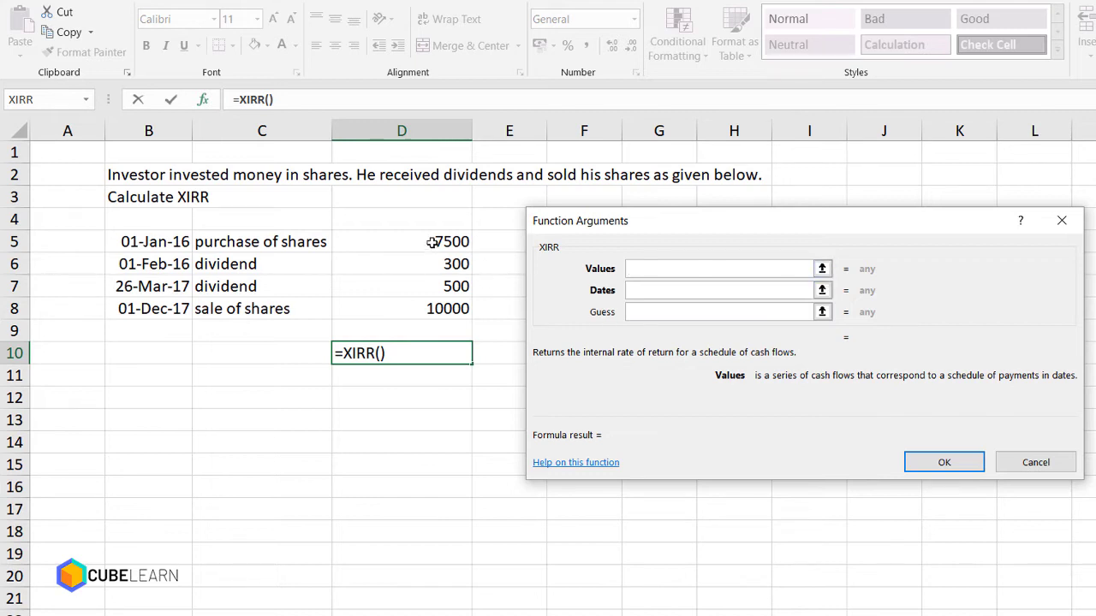
left_click_drag(402, 242, 402, 308)
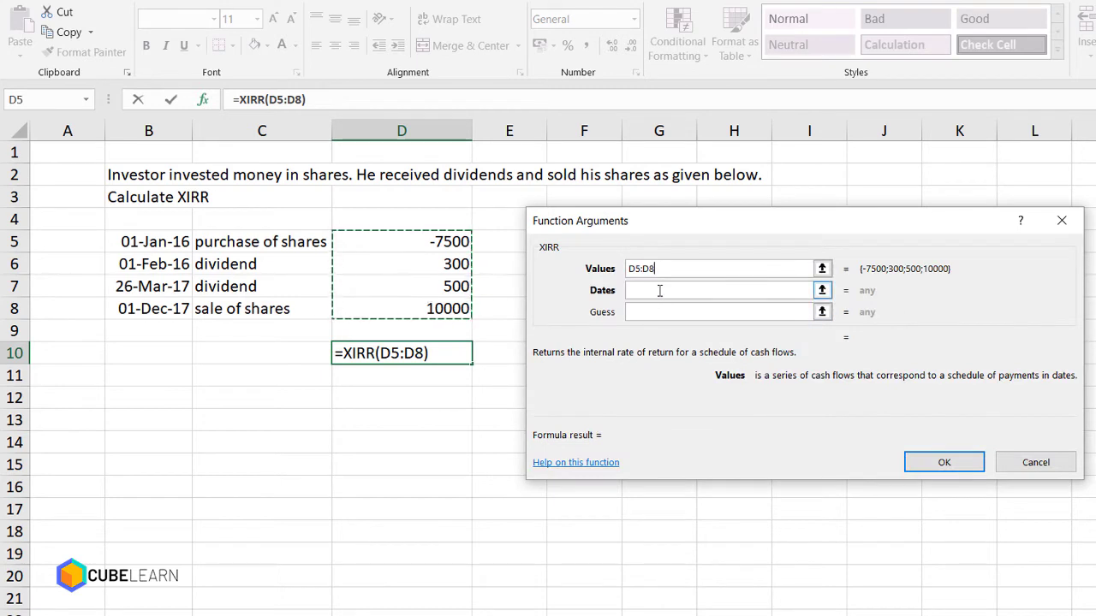
left_click(723, 289)
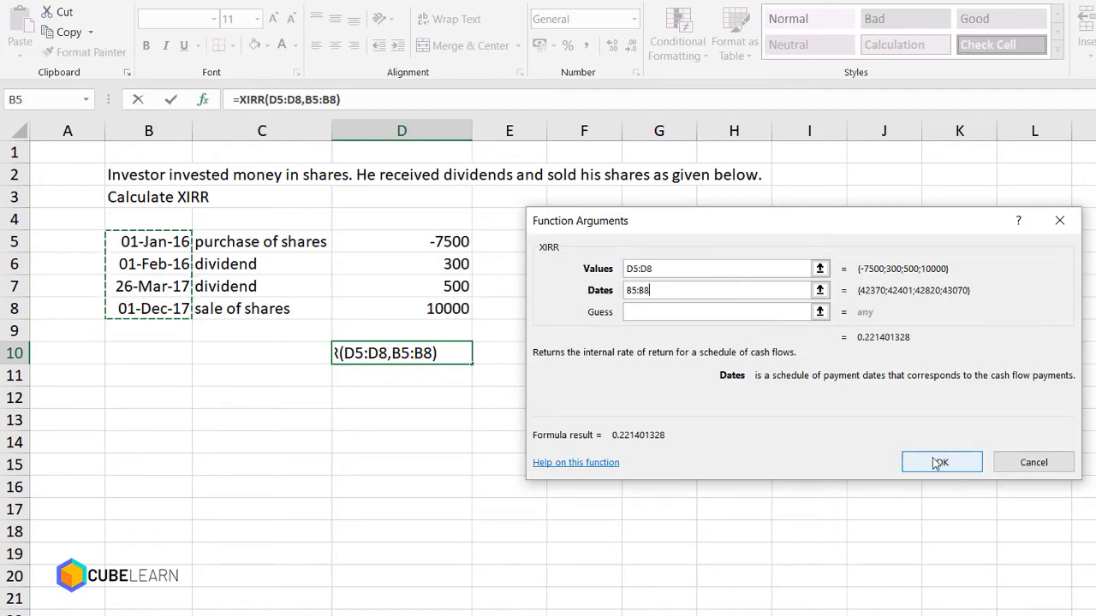
left_click(941, 462)
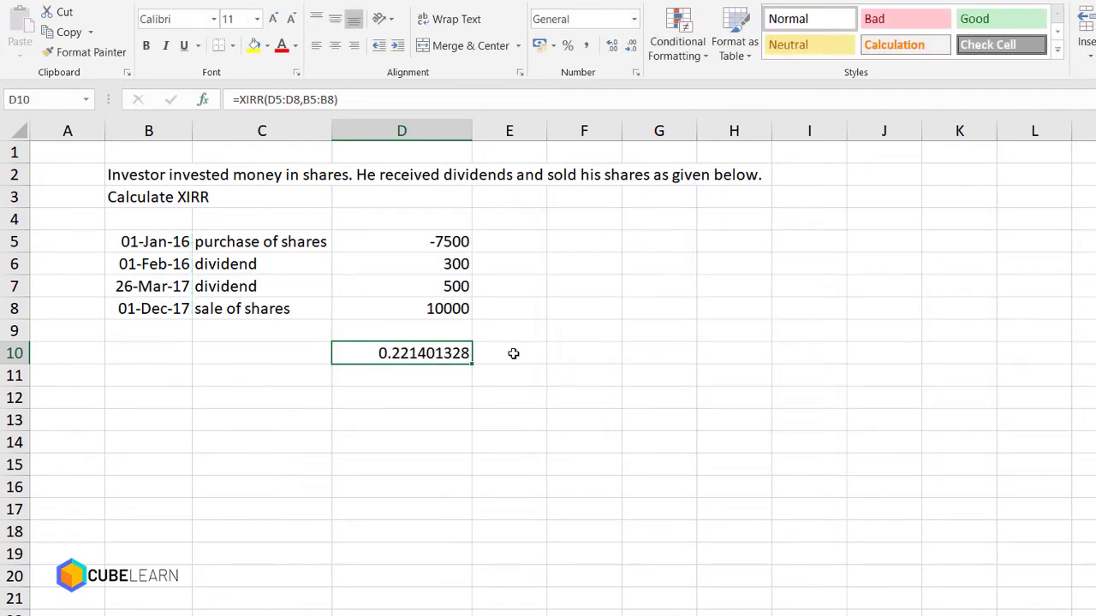
left_click(510, 352)
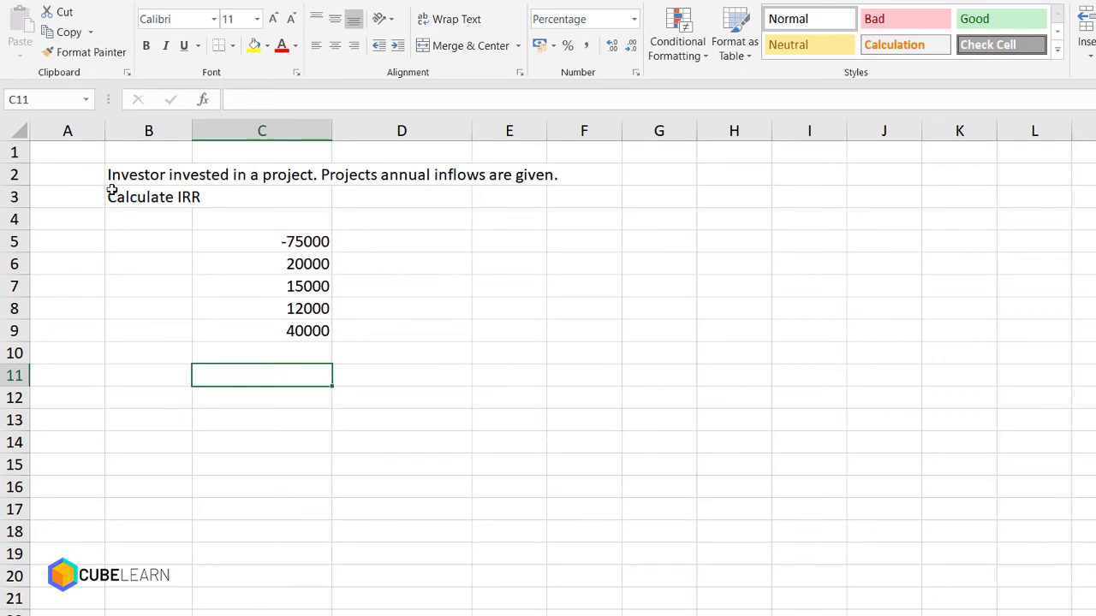
mouse_move(207, 193)
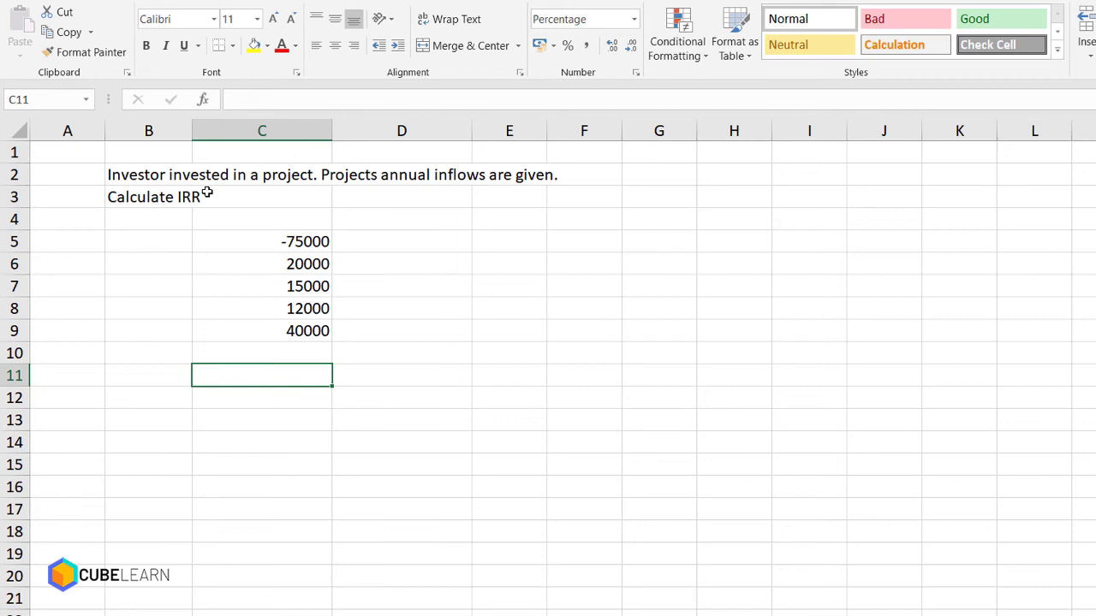
mouse_move(536, 188)
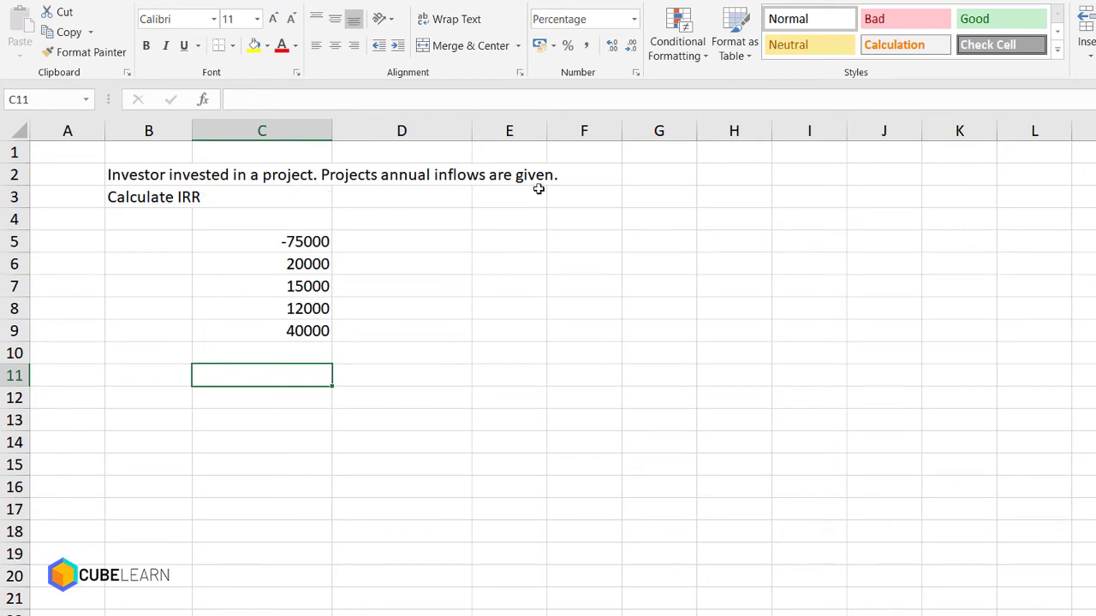
mouse_move(152, 216)
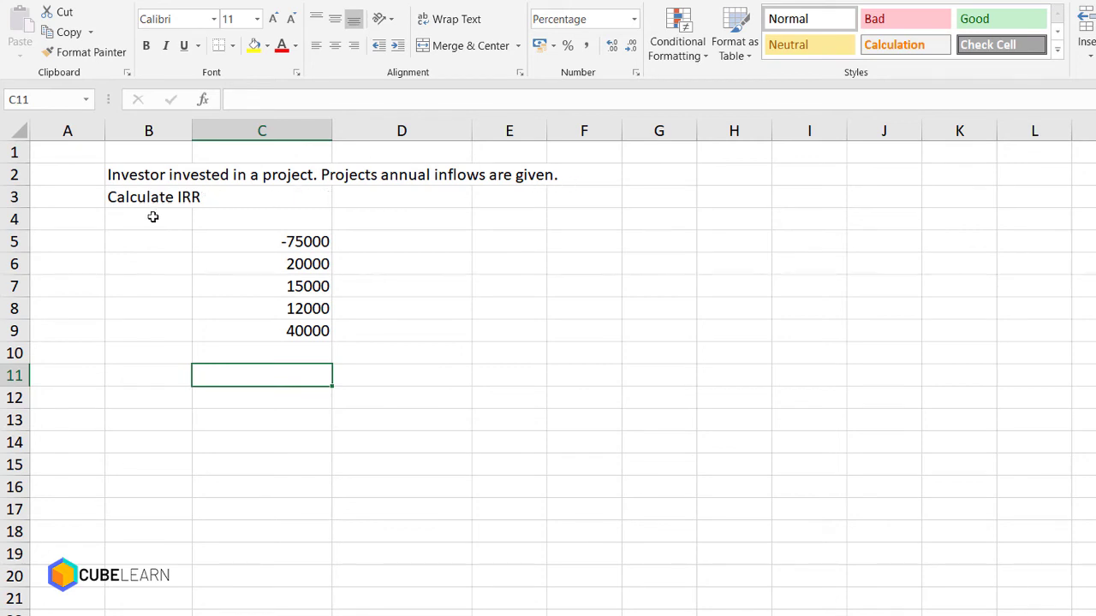
mouse_move(257, 243)
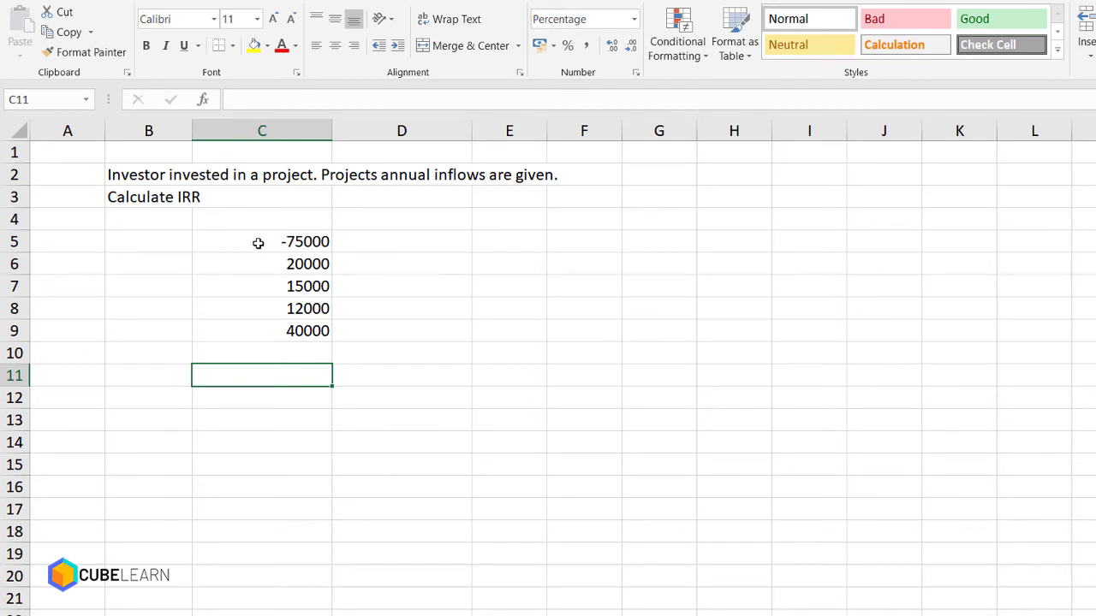
mouse_move(198, 267)
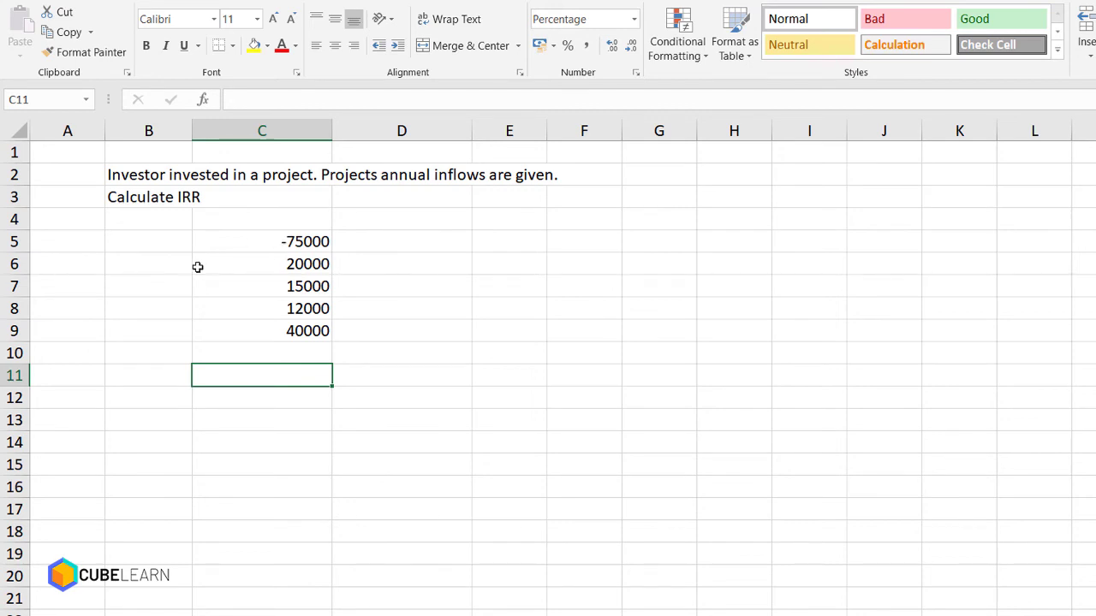
mouse_move(214, 280)
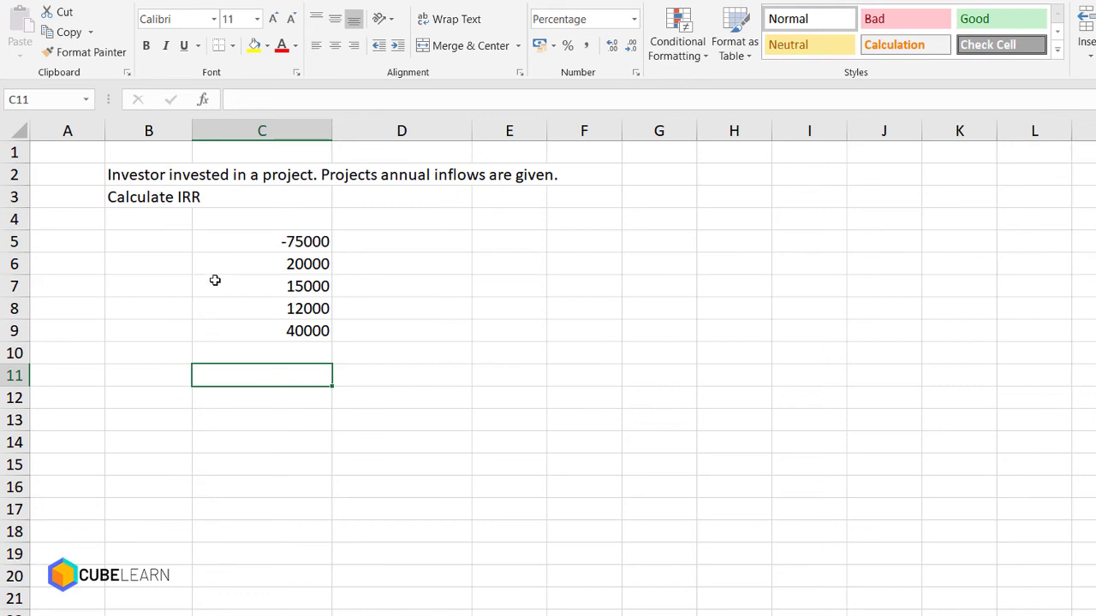
mouse_move(217, 288)
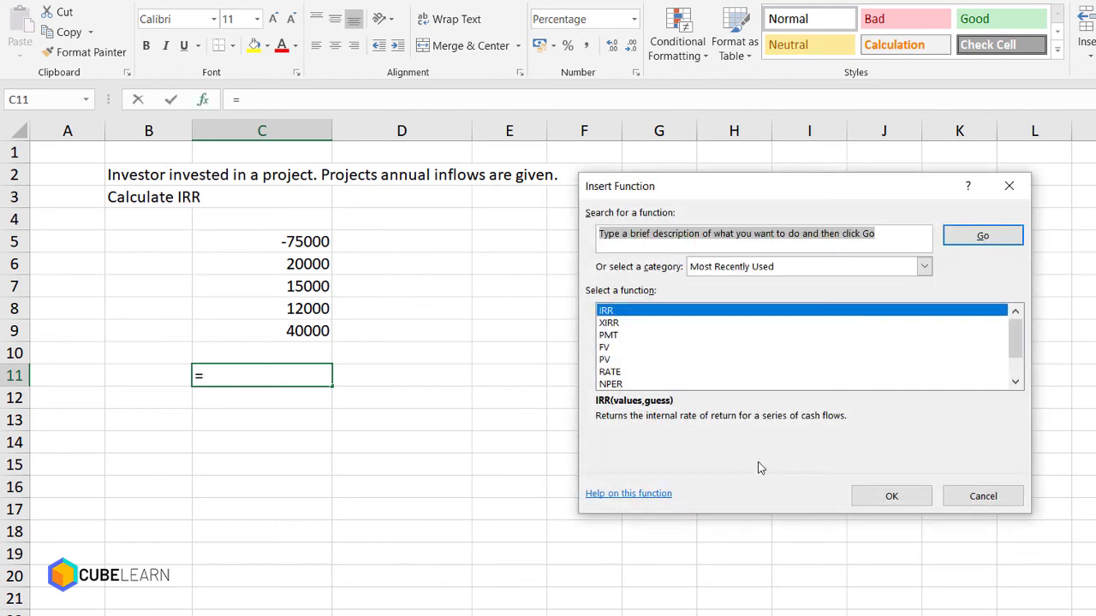
Step: Enter IRR in C11 over the project inflows C5:C9, returning 5%
left_click(890, 496)
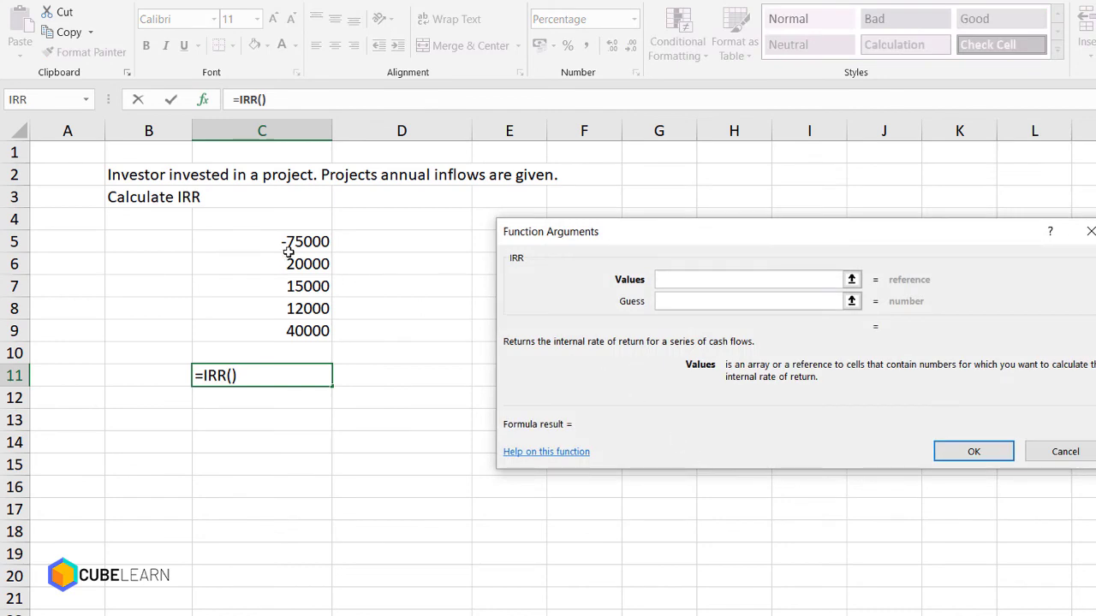
left_click_drag(262, 241, 262, 331)
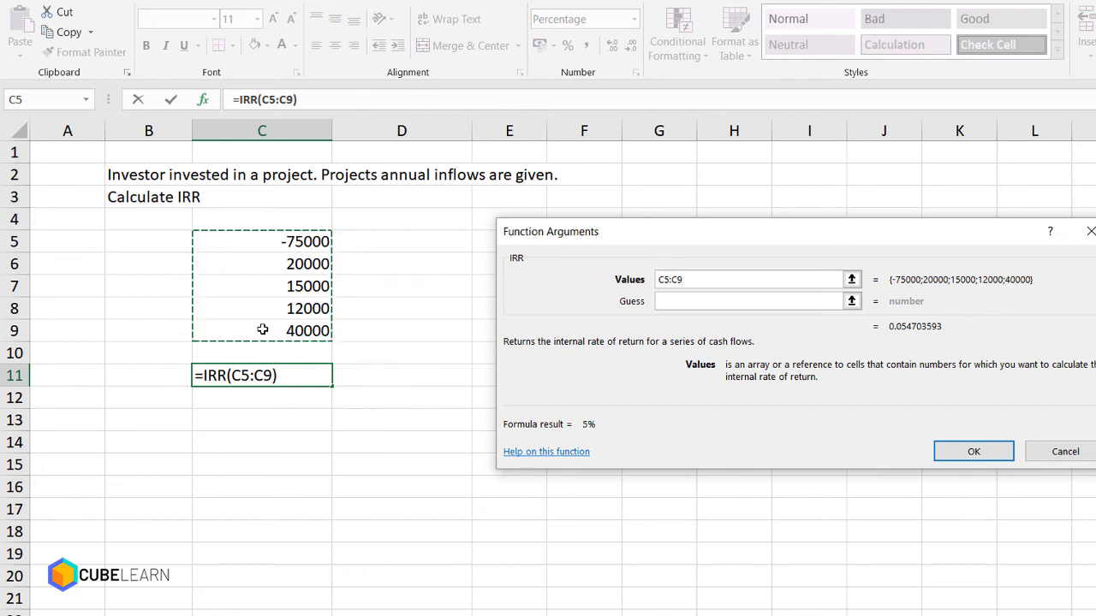
left_click(973, 450)
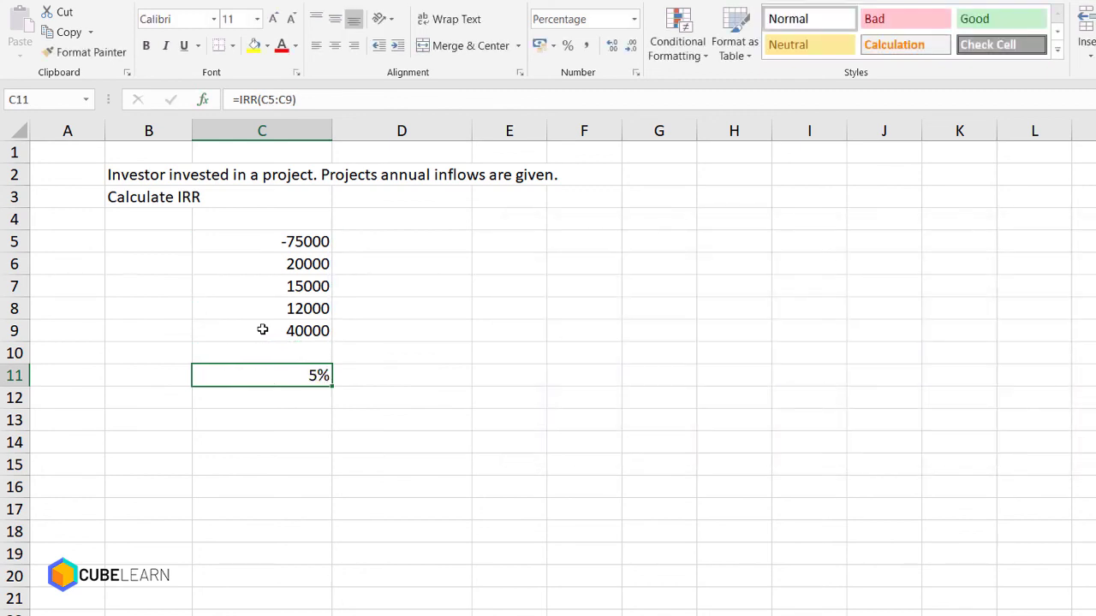